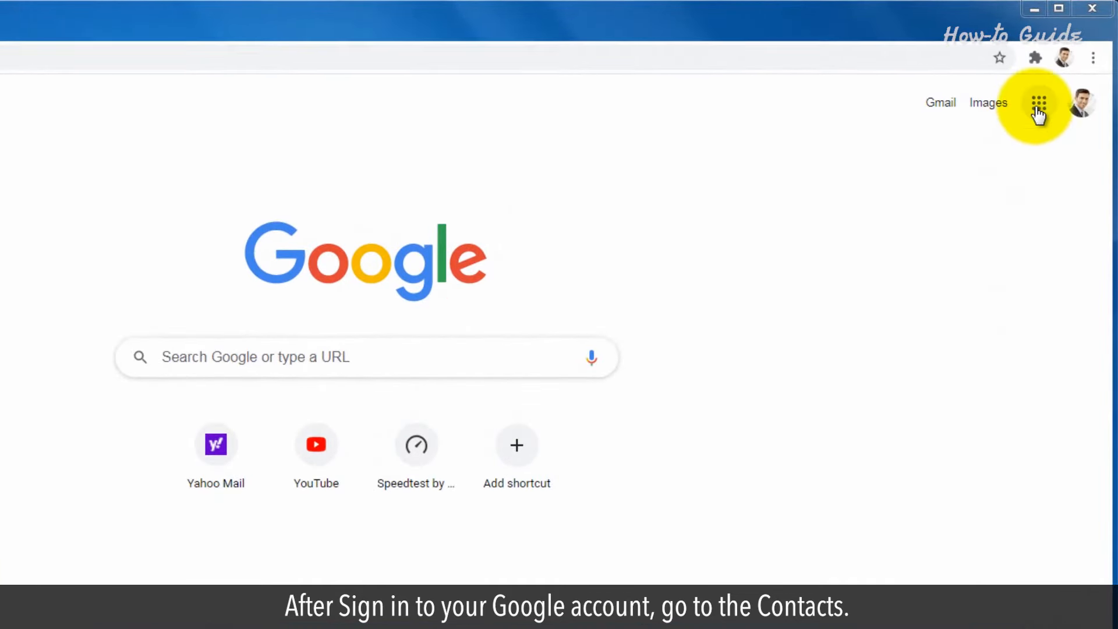
Switch from the Google home page to Google Contacts via the apps grid.
left_click(1040, 103)
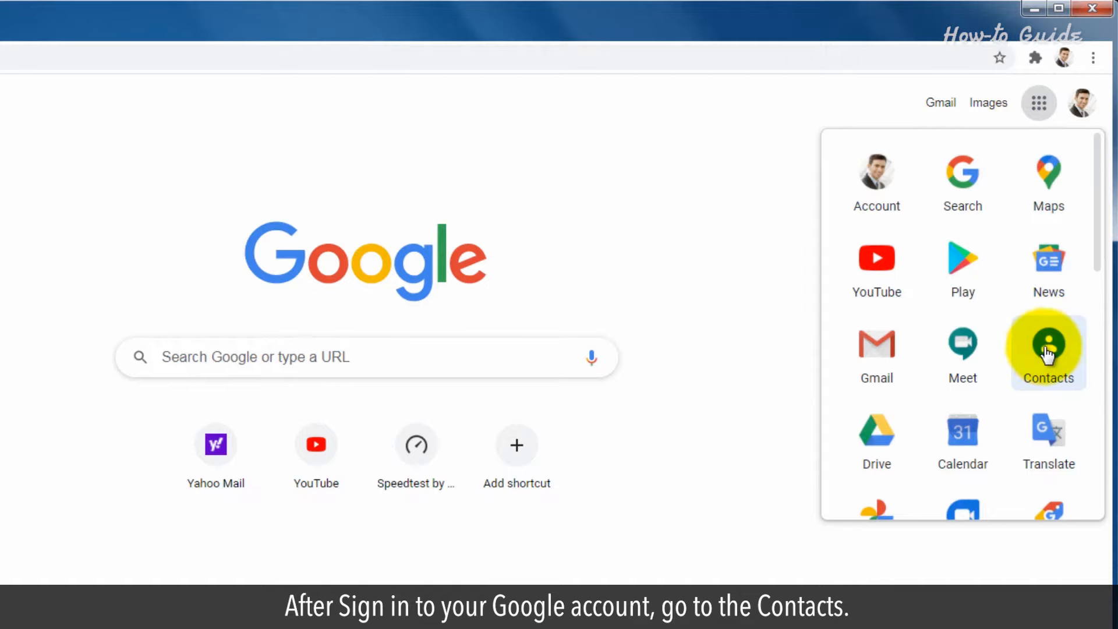
left_click(1047, 344)
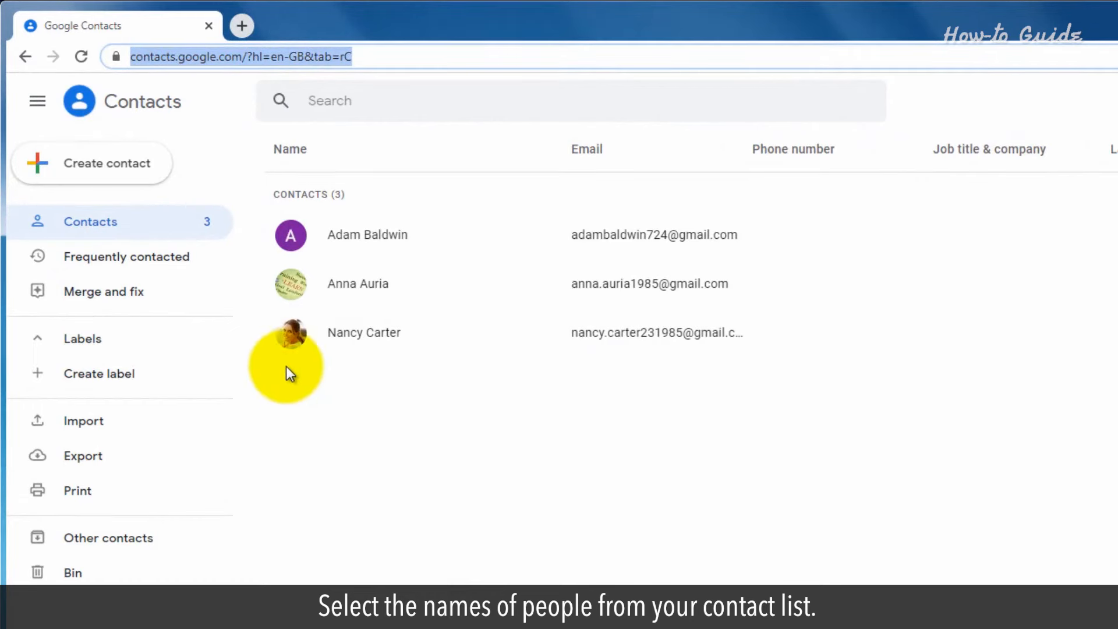
left_click(291, 333)
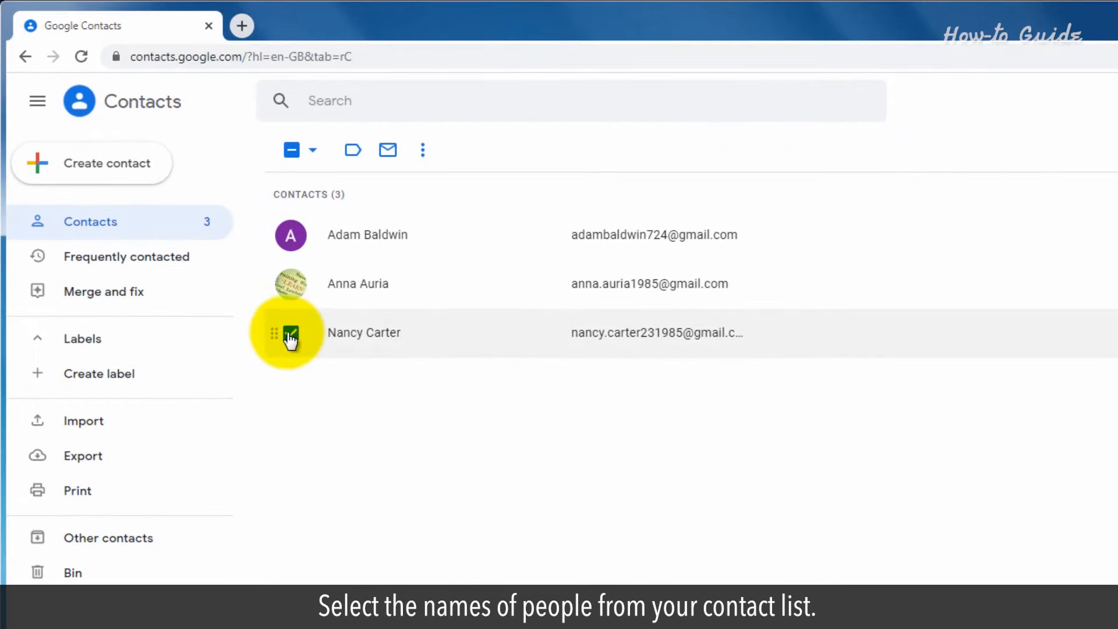
left_click(290, 235)
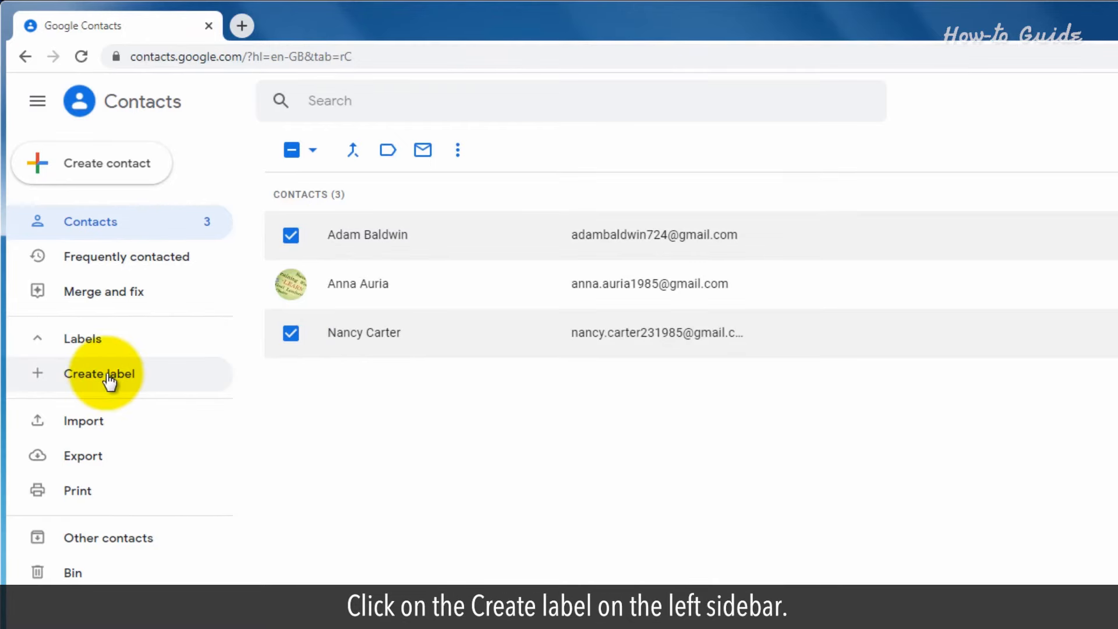
Create and save a new label named College Friends.
left_click(100, 373)
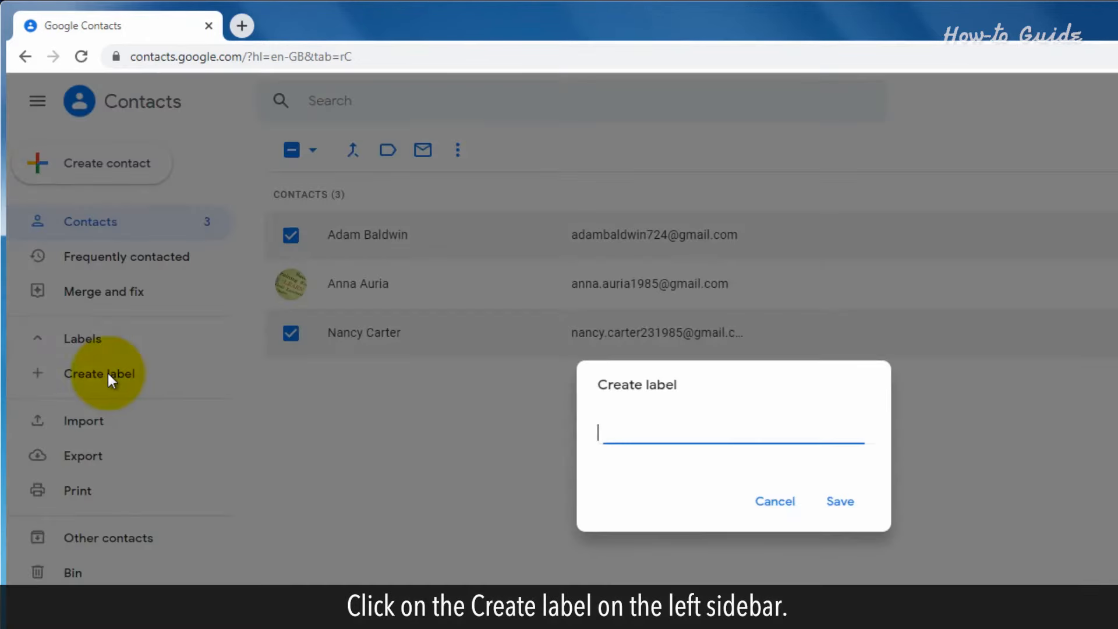
type("College")
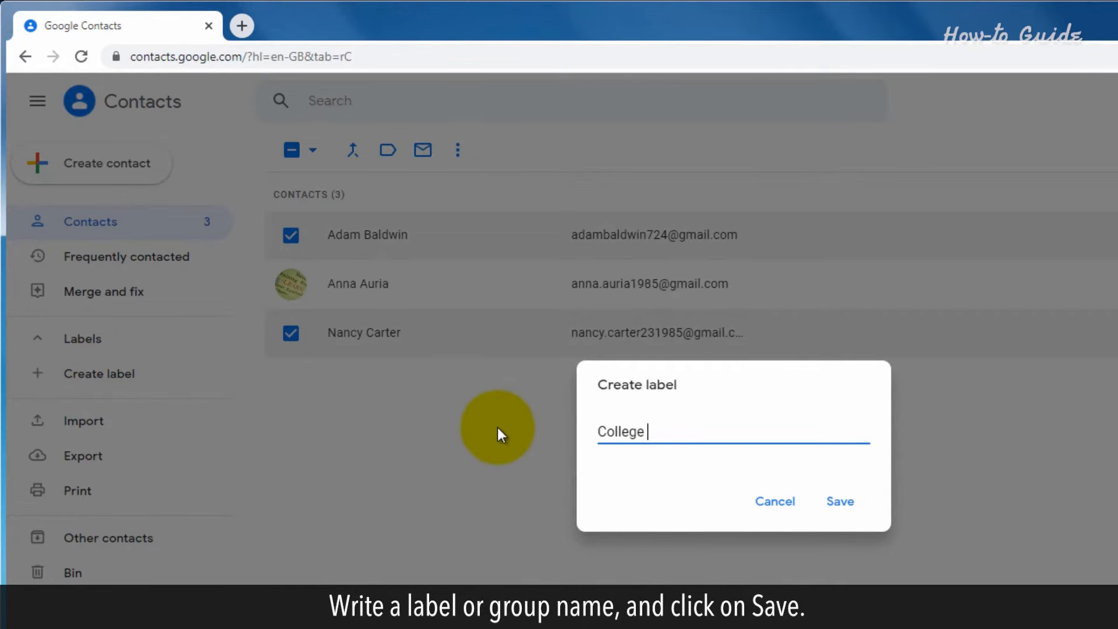
type("Friends")
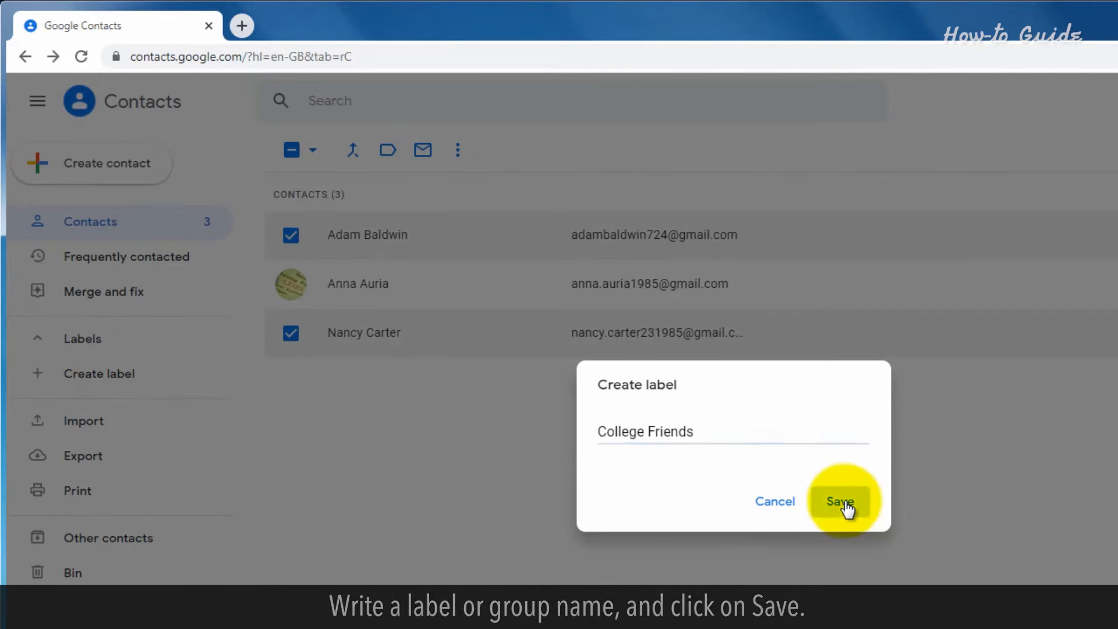
left_click(838, 501)
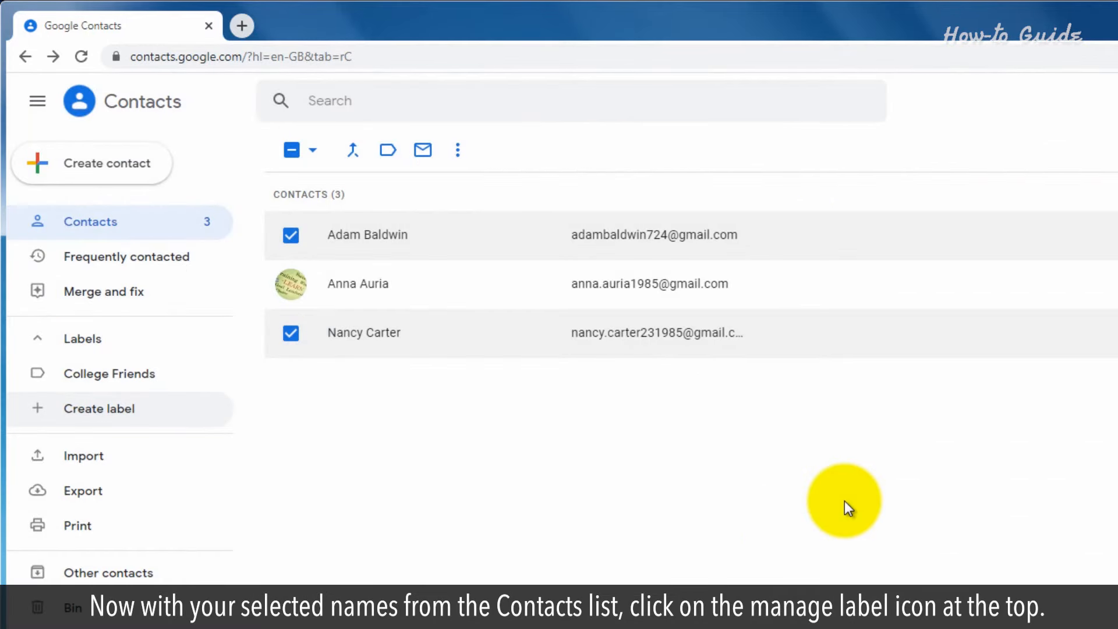
mouse_move(452, 412)
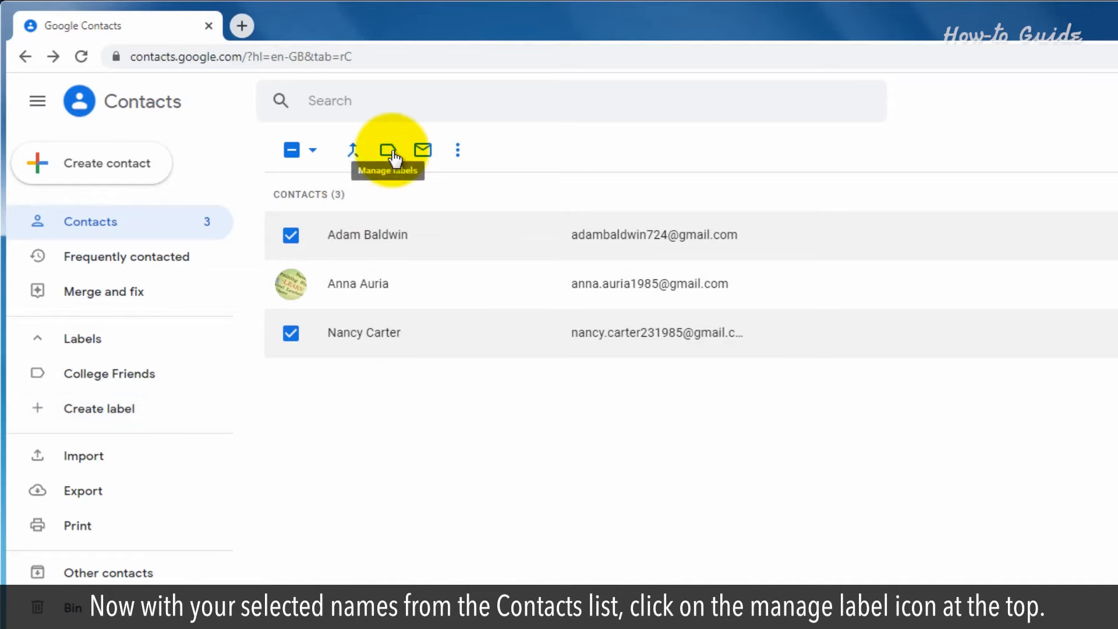
left_click(386, 149)
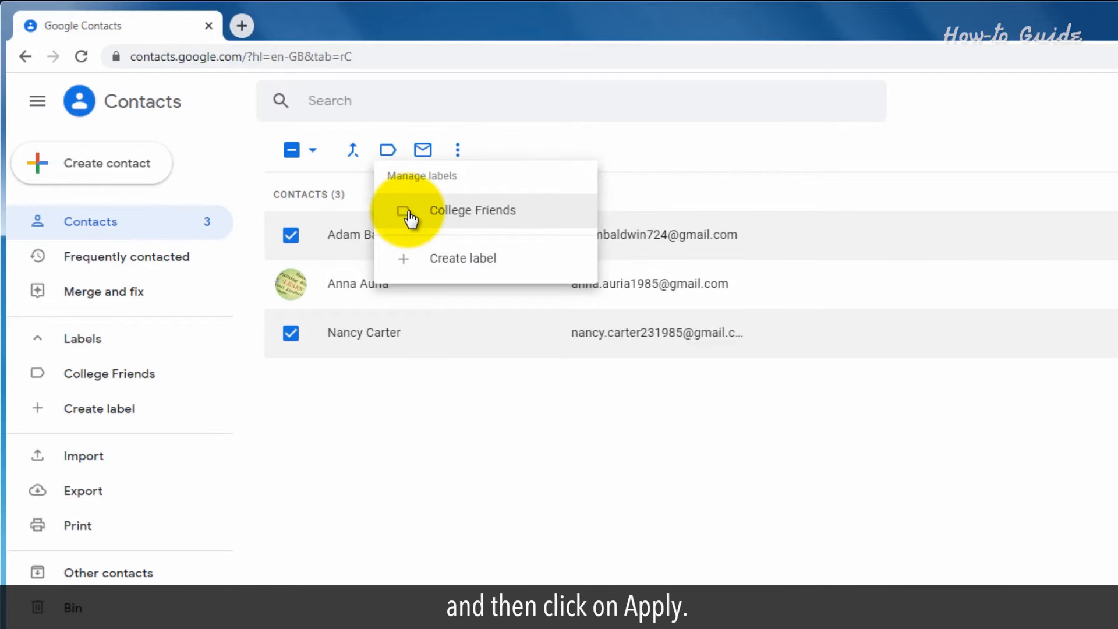
left_click(403, 211)
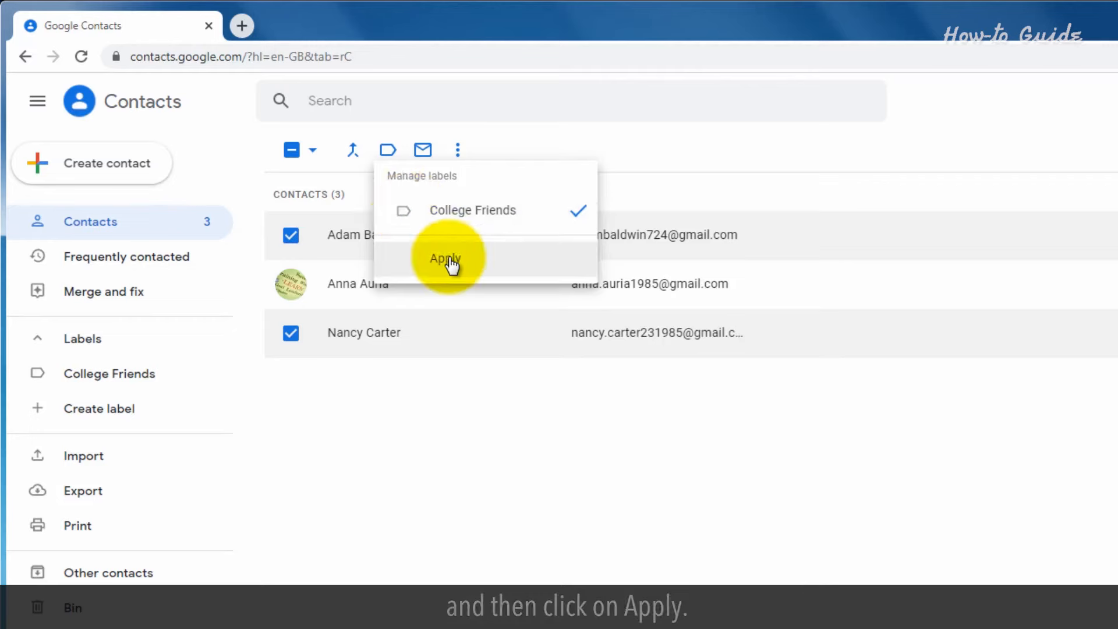
left_click(444, 257)
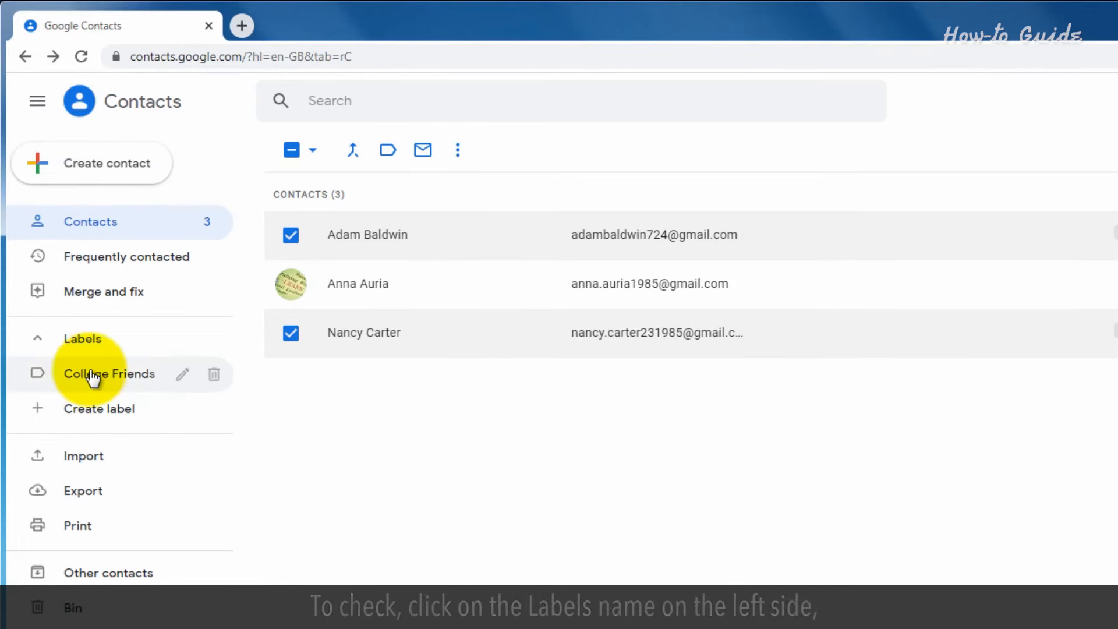
View the College Friends members, then head to Gmail from the apps grid.
left_click(96, 374)
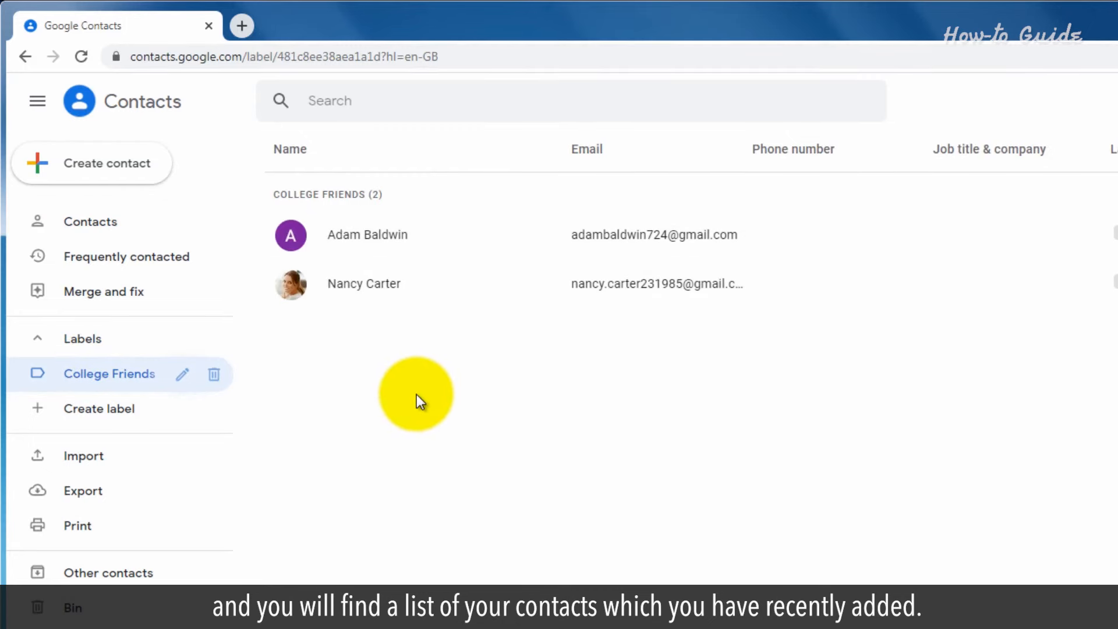
mouse_move(427, 393)
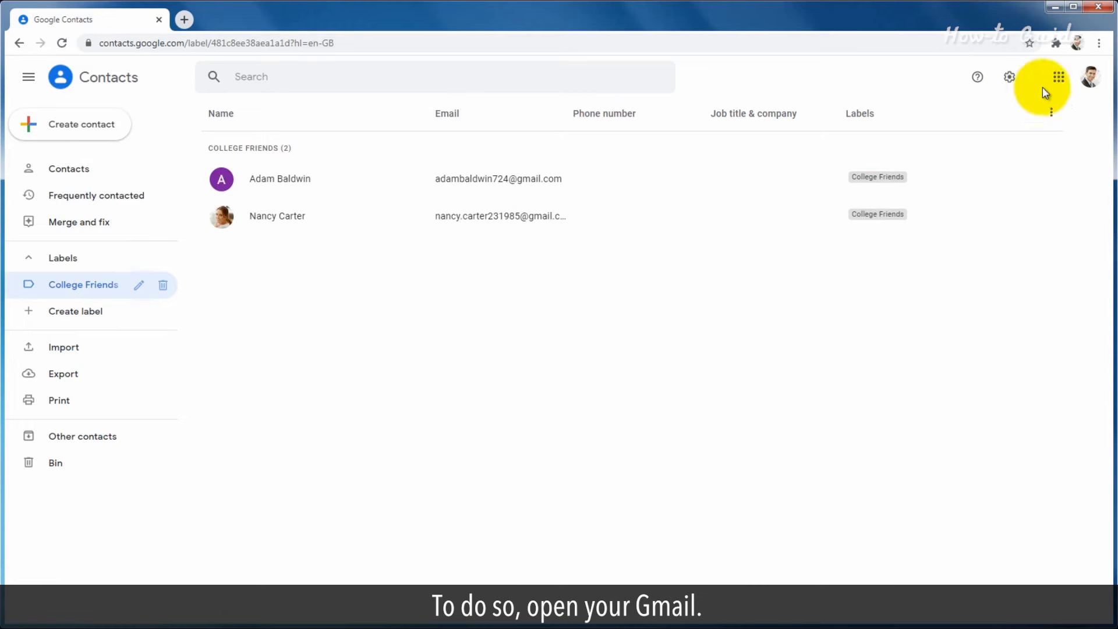
left_click(1057, 76)
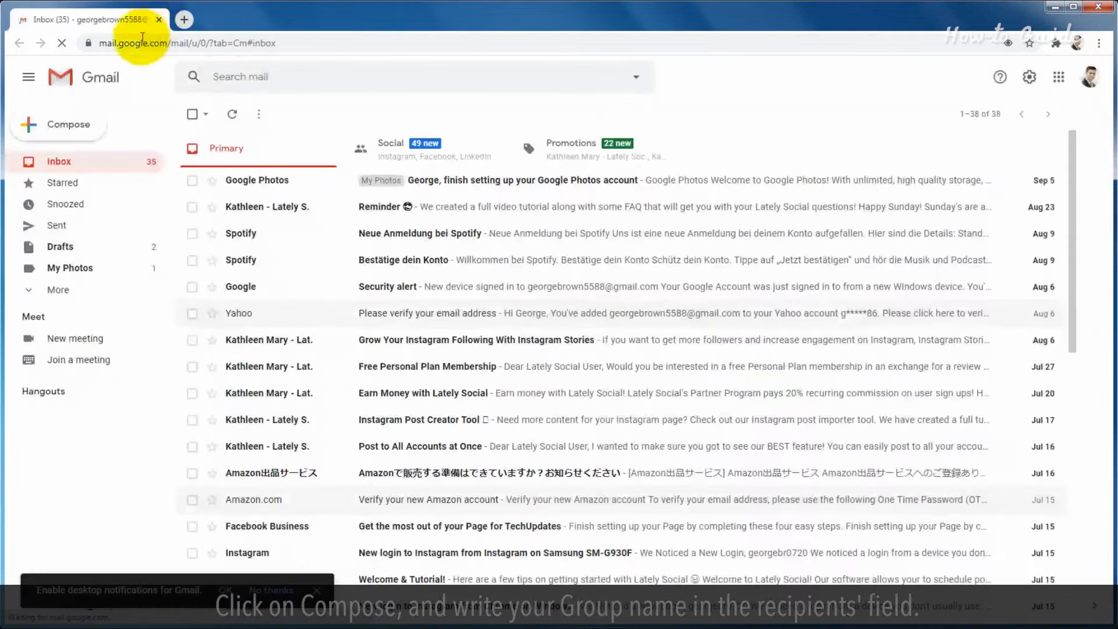
Compose a new message addressed to the College Friends group via the 'coll' suggestion.
left_click(58, 124)
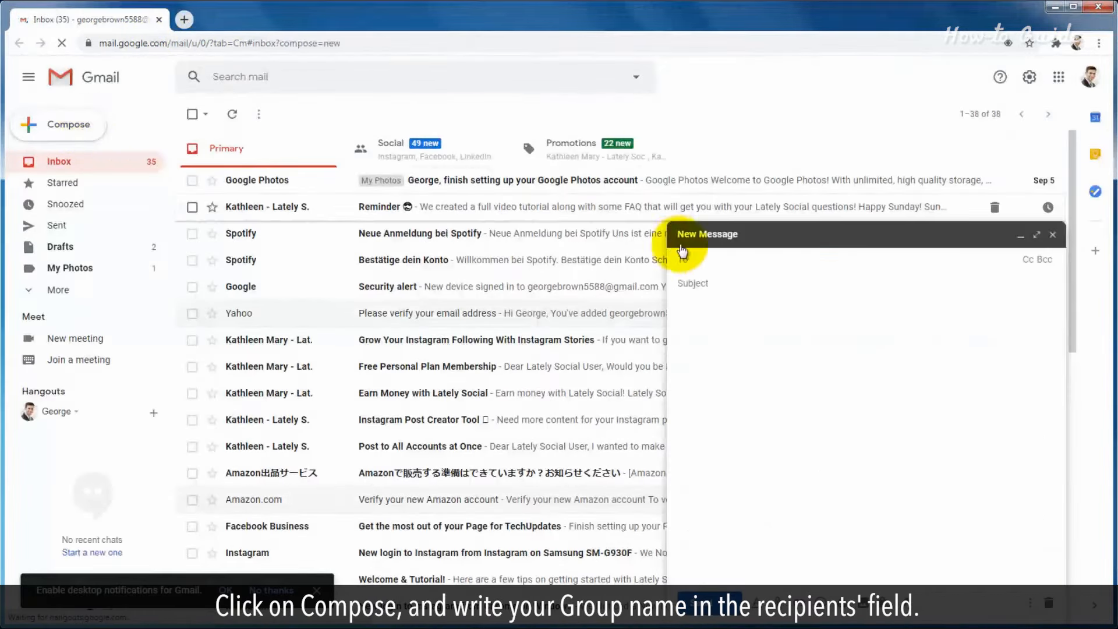
left_click(710, 258)
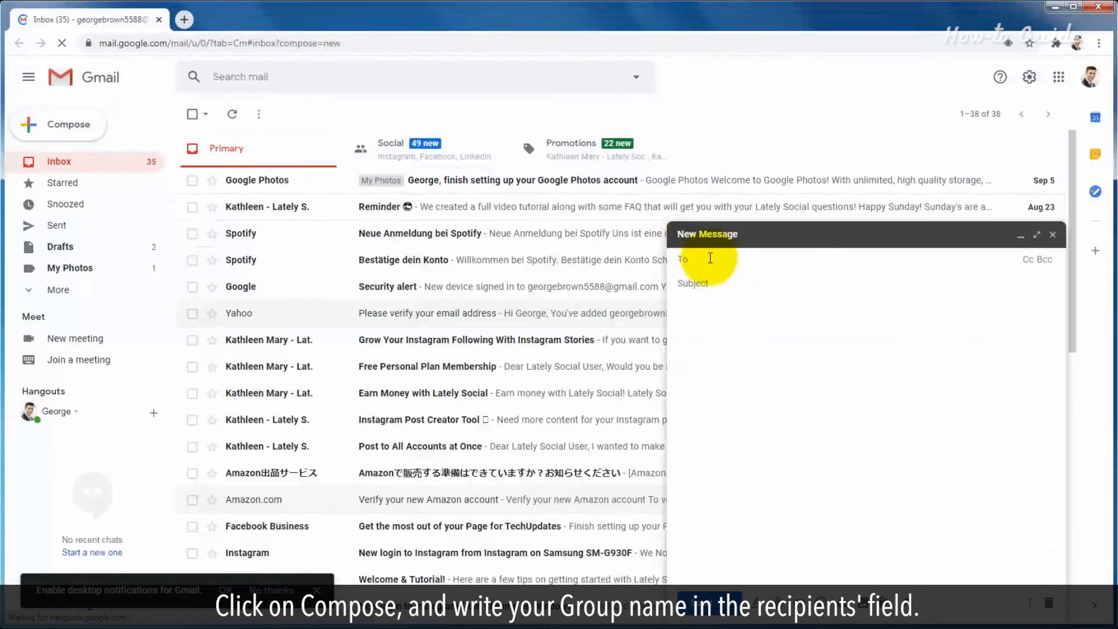
type("colleg")
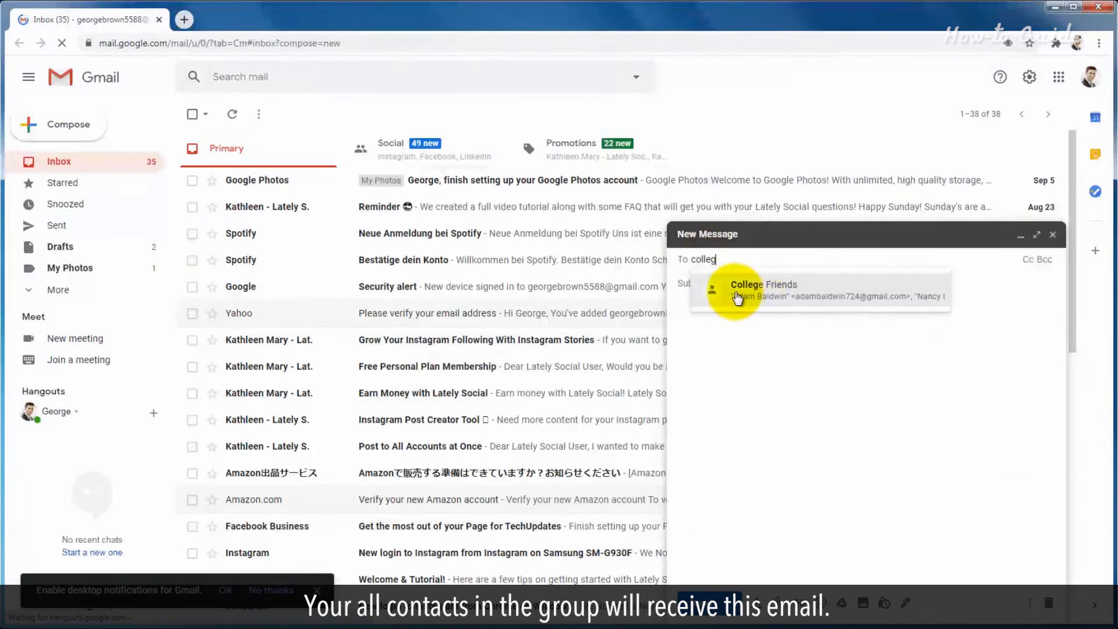
left_click(762, 290)
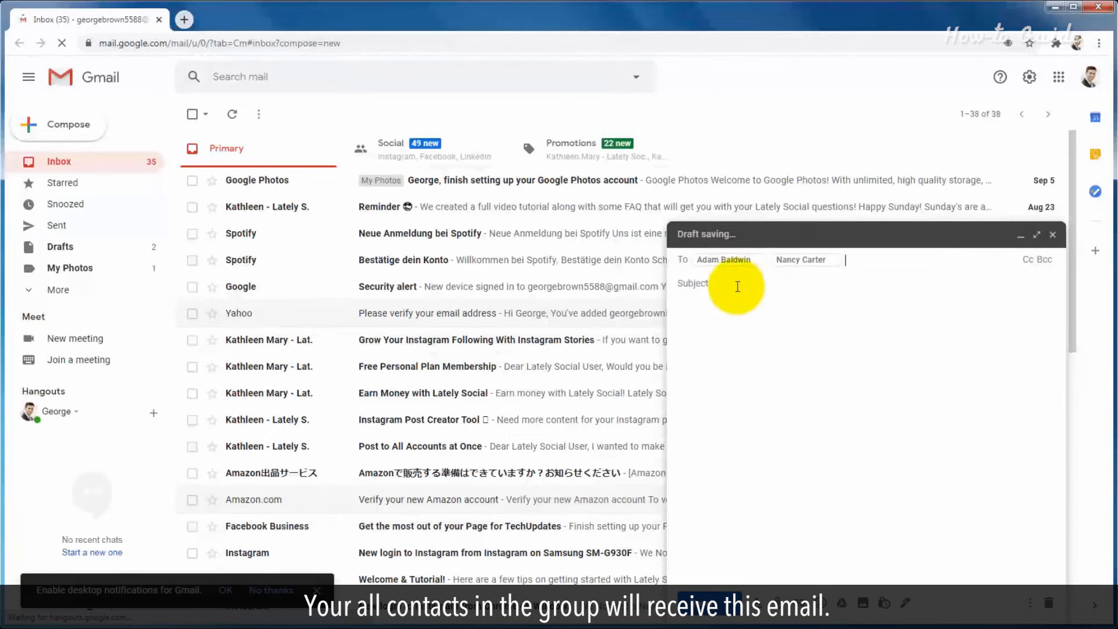